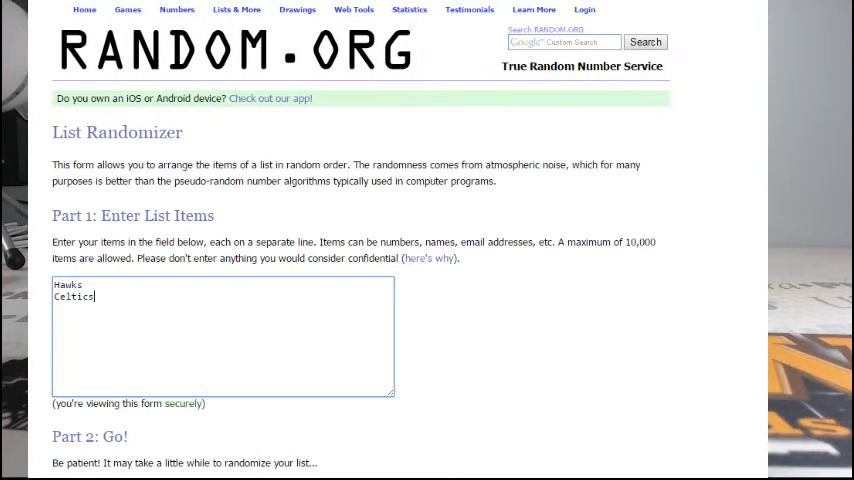
# Step: Shuffle the Hawks/Celtics list via Randomize and Again! twice, then highlight the top entry, Celtics
pyautogui.scroll(-3)
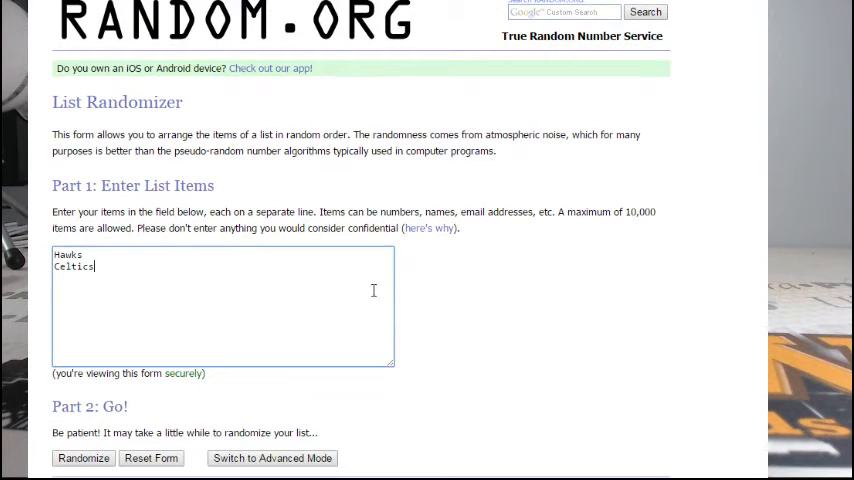
pyautogui.click(83, 458)
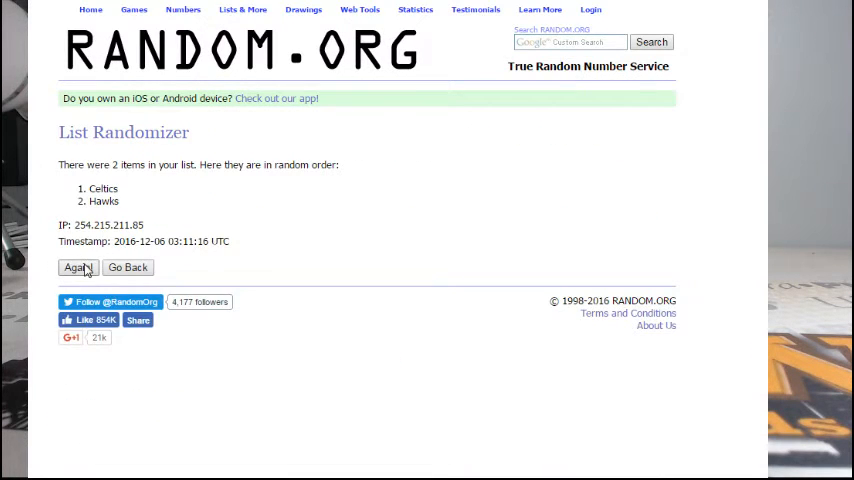
pyautogui.click(78, 267)
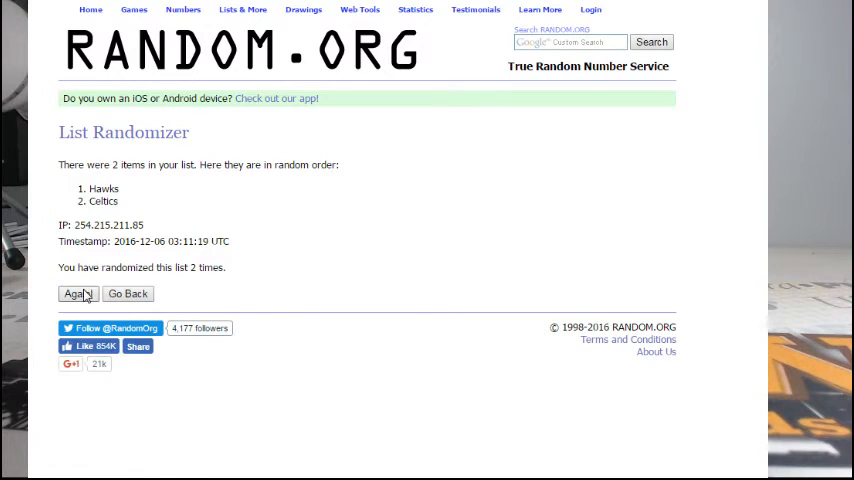
pyautogui.click(78, 293)
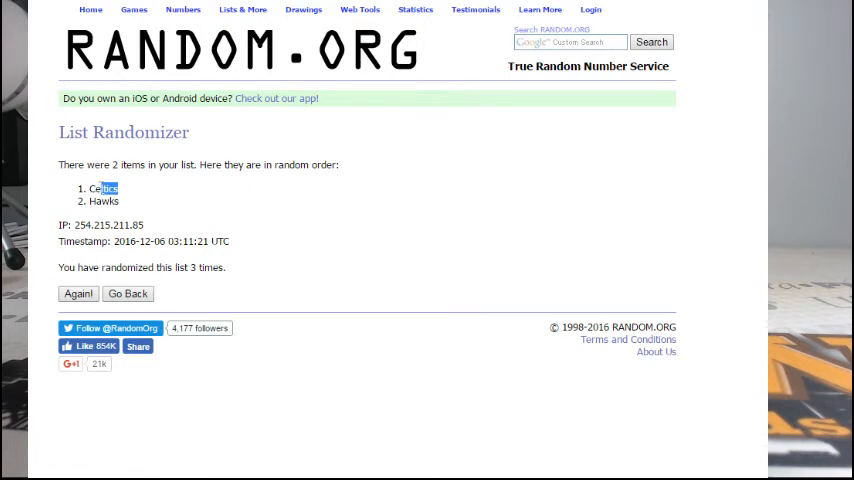
pyautogui.doubleClick(103, 188)
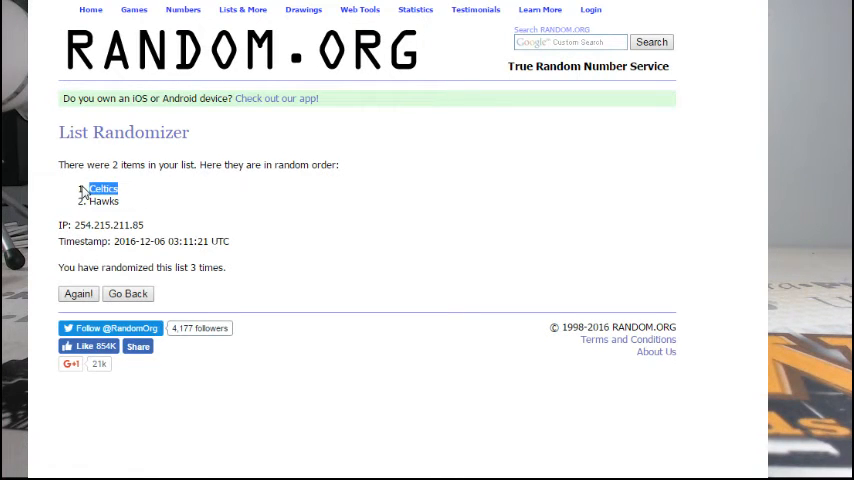